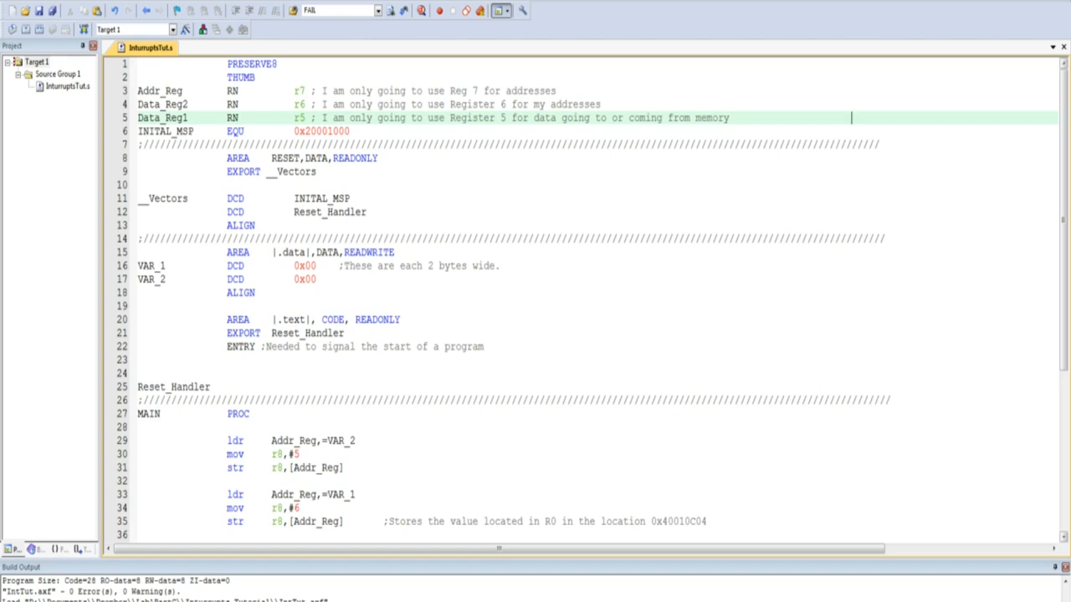
click(359, 131)
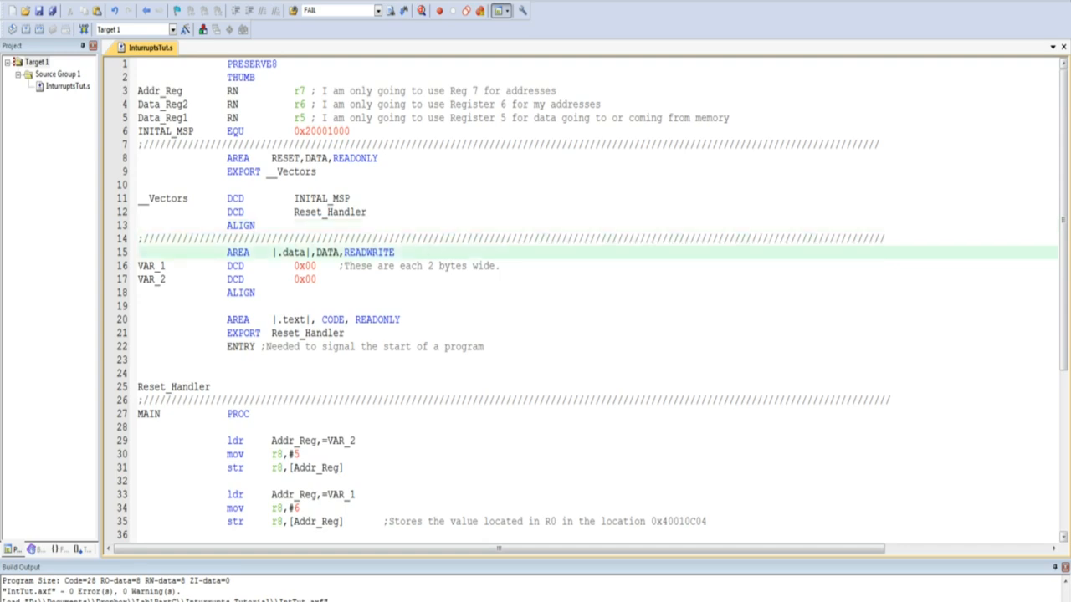
click(422, 252)
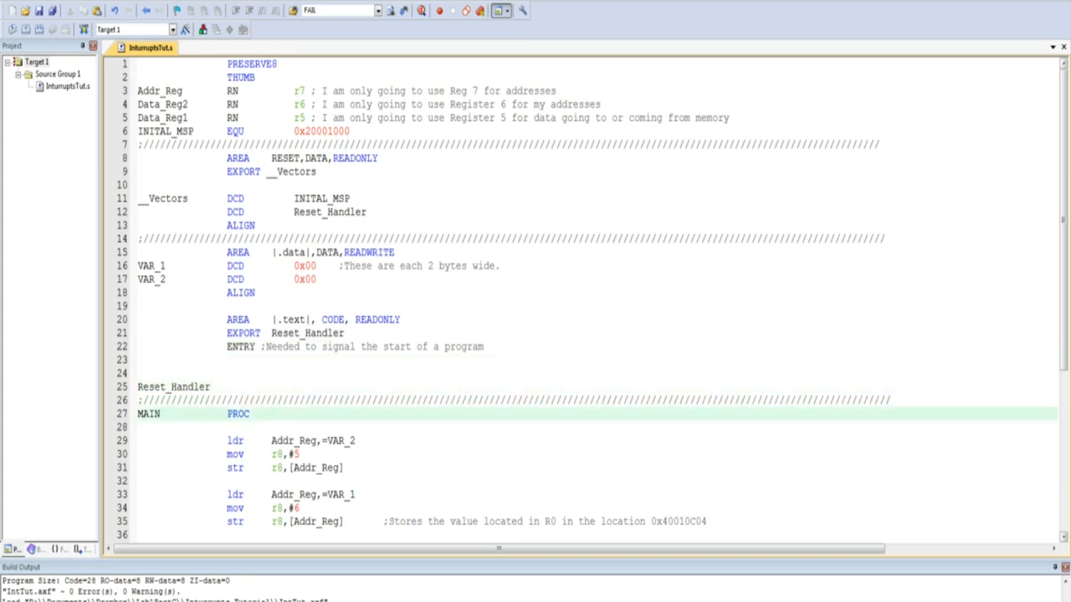
click(285, 414)
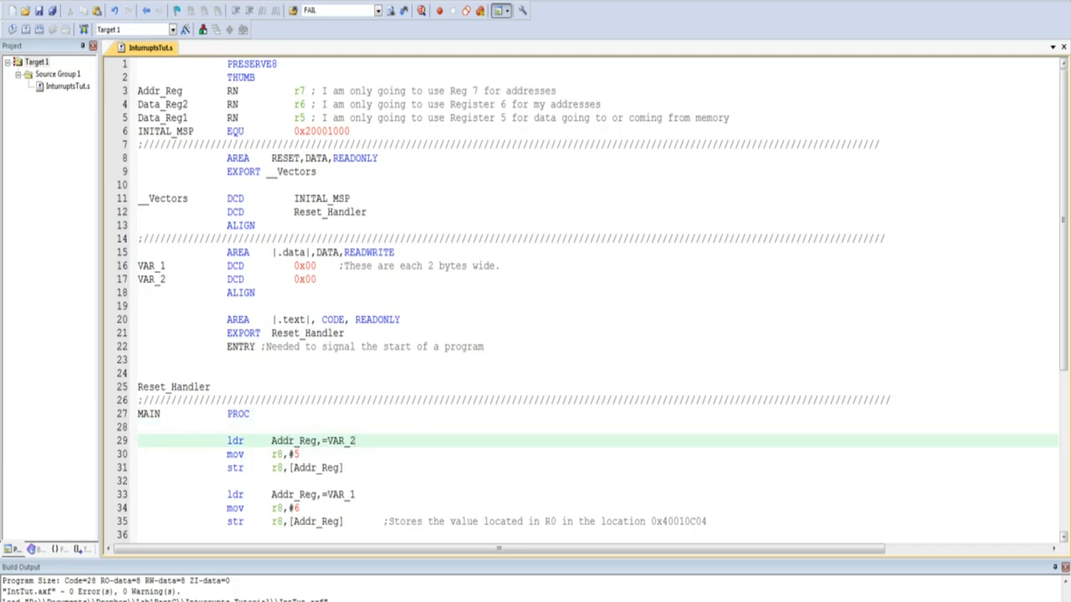
click(346, 441)
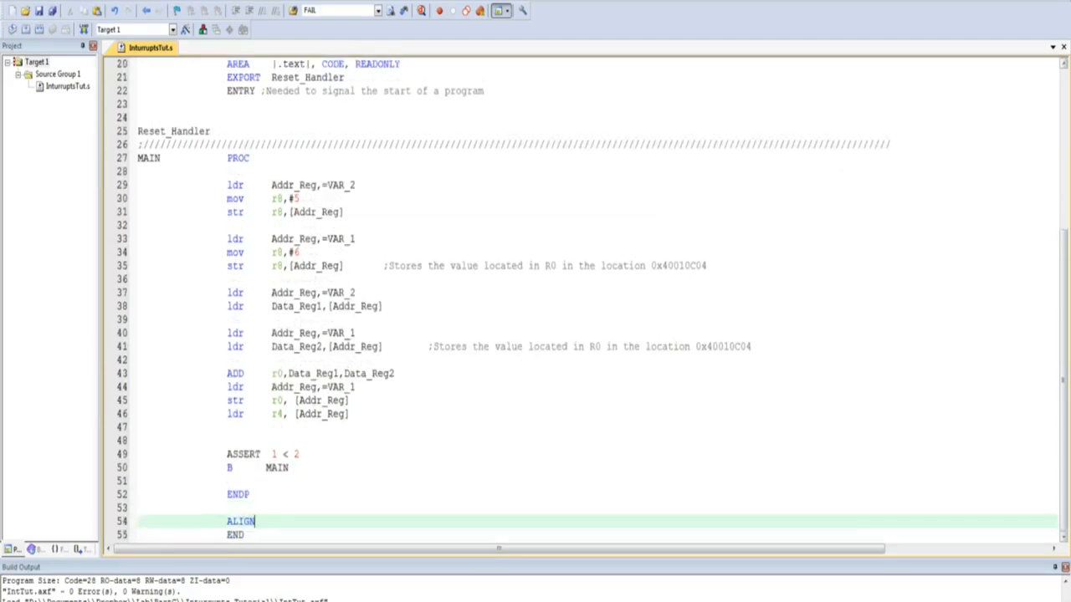
click(242, 549)
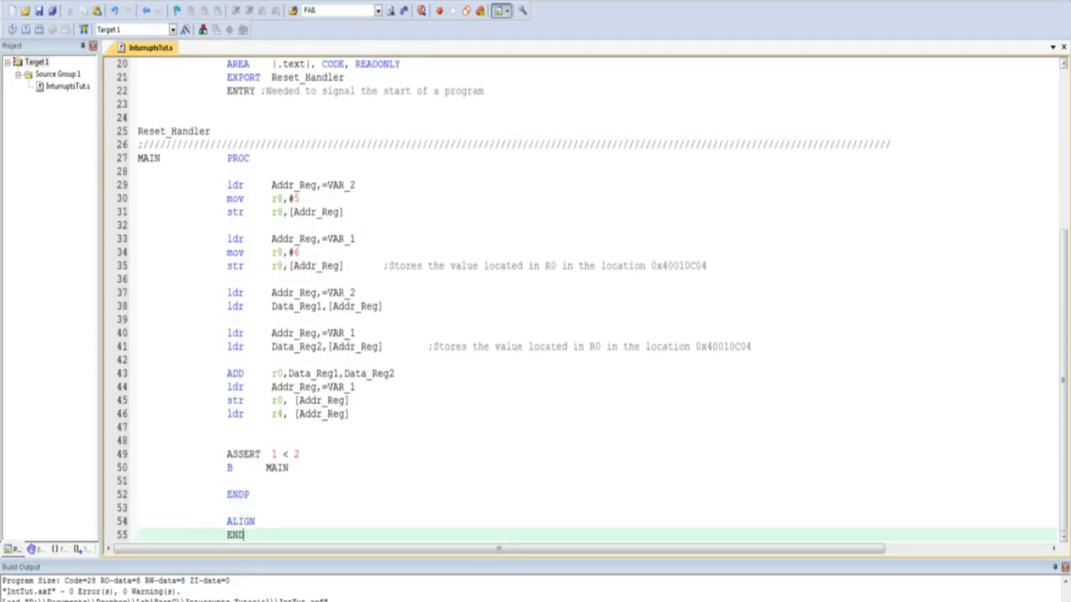